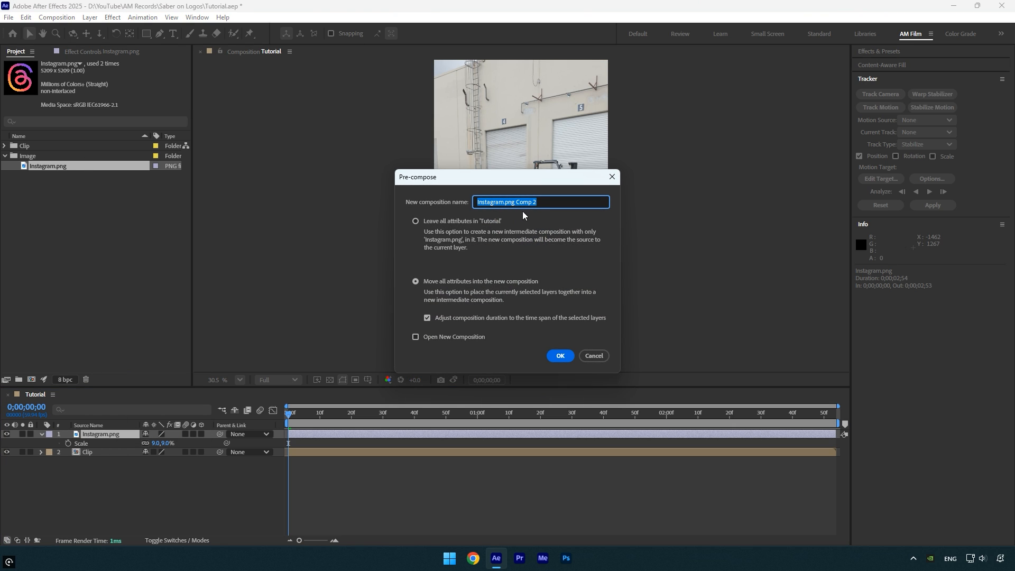
Precompose the logo layer into a new composition named 'Instagram'.
type("Instagram")
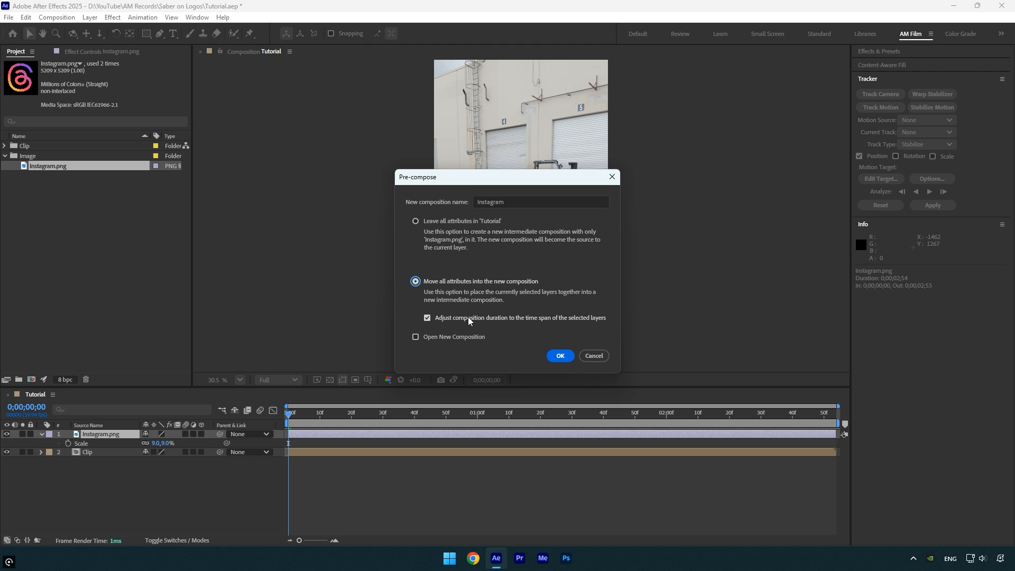
left_click(559, 355)
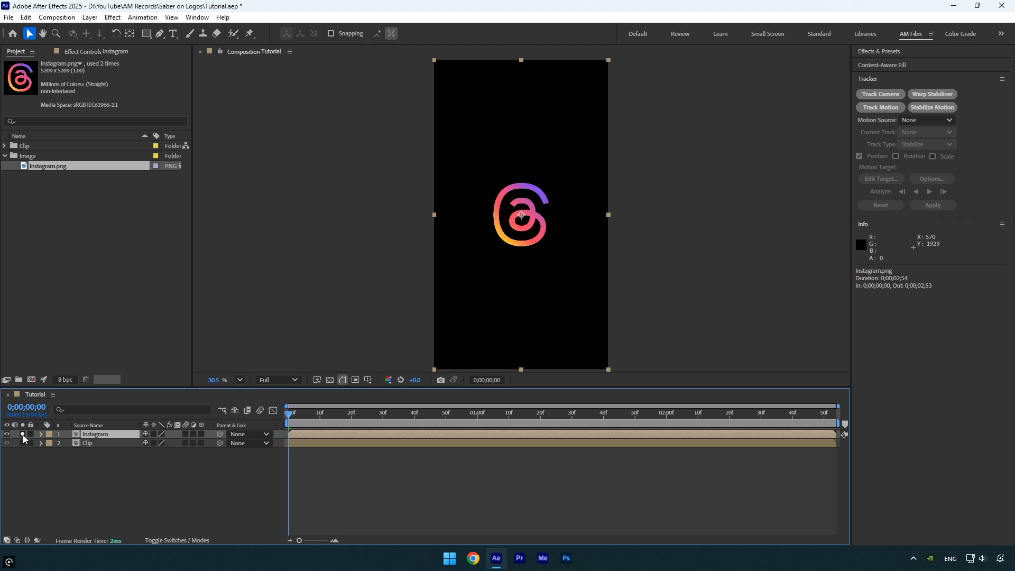
Auto-trace the Instagram layer's alpha channel into masks for the current frame.
left_click(90, 16)
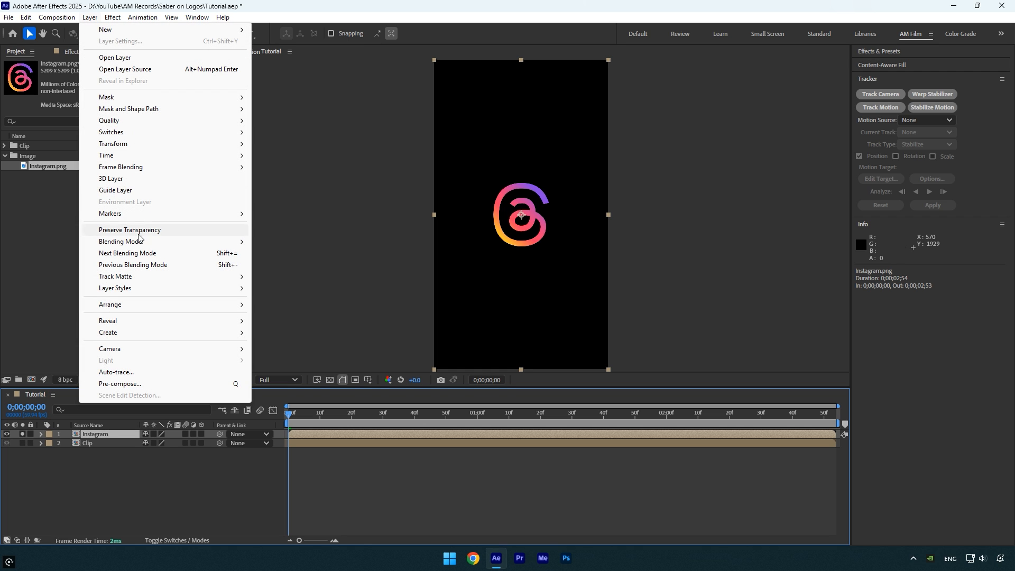
left_click(117, 372)
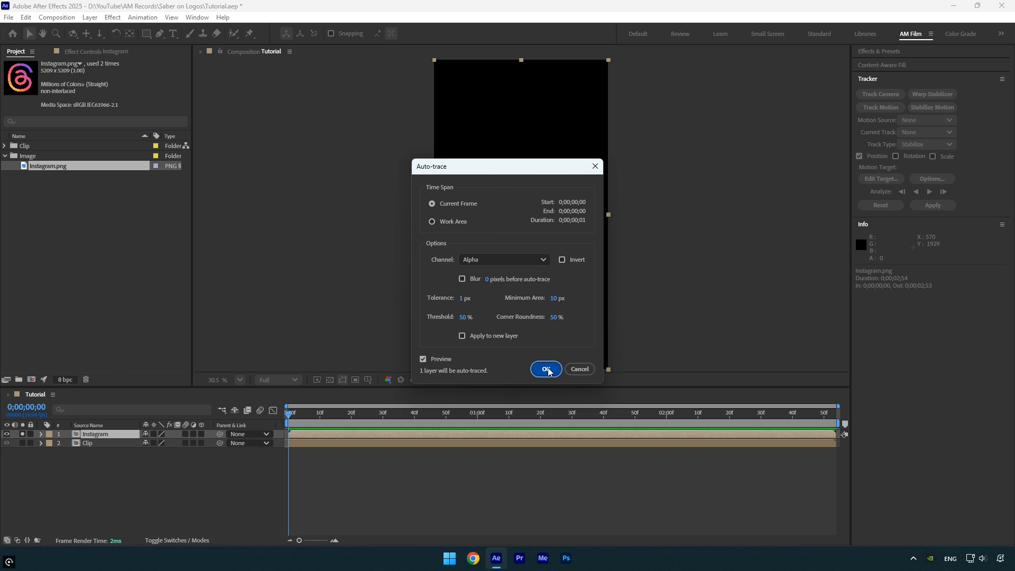
left_click(545, 368)
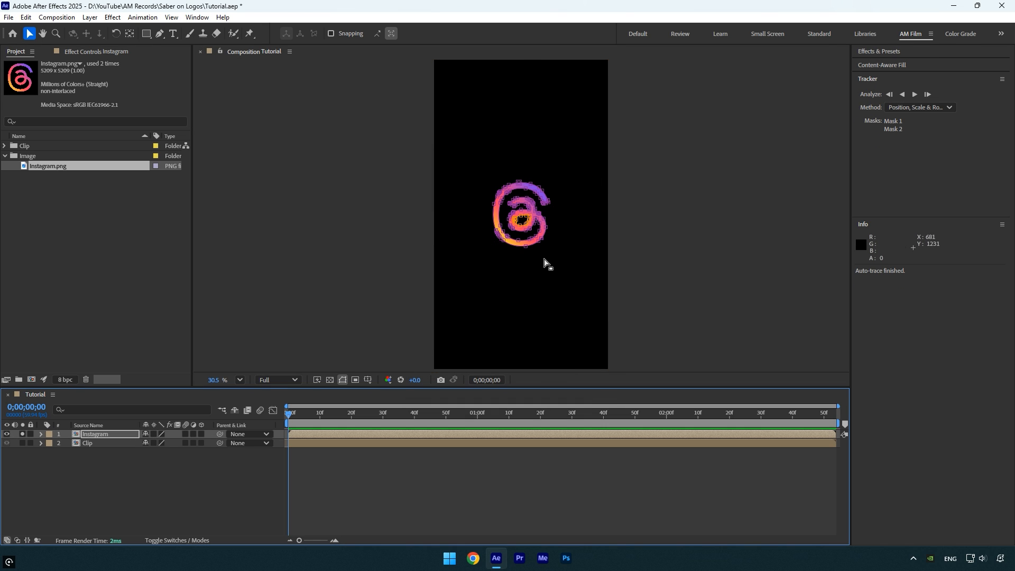
type("sab")
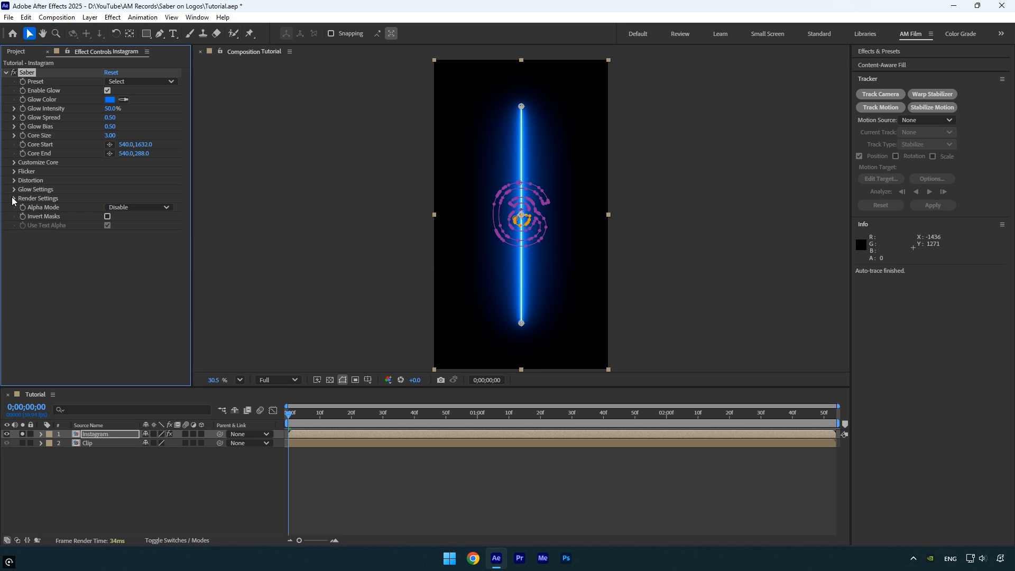
Set Saber's Core Type to Layer Masks and hide the mask outlines in the viewer.
left_click(138, 288)
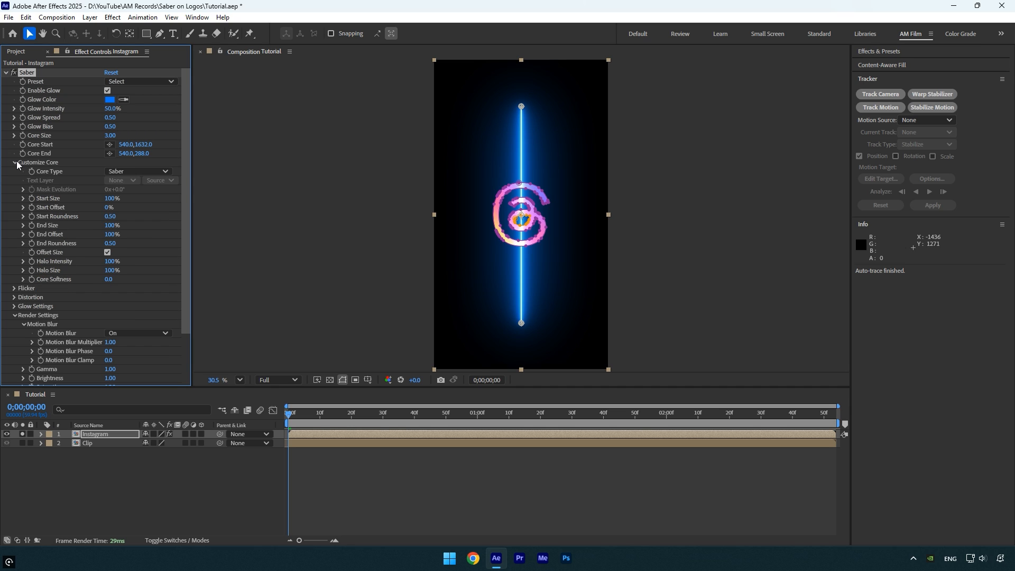
left_click(138, 171)
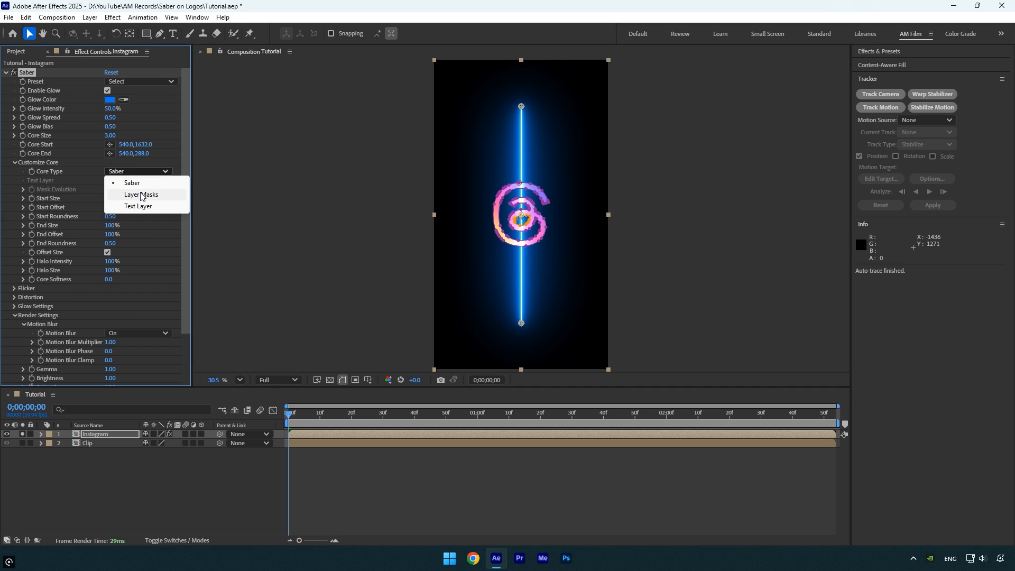
left_click(141, 194)
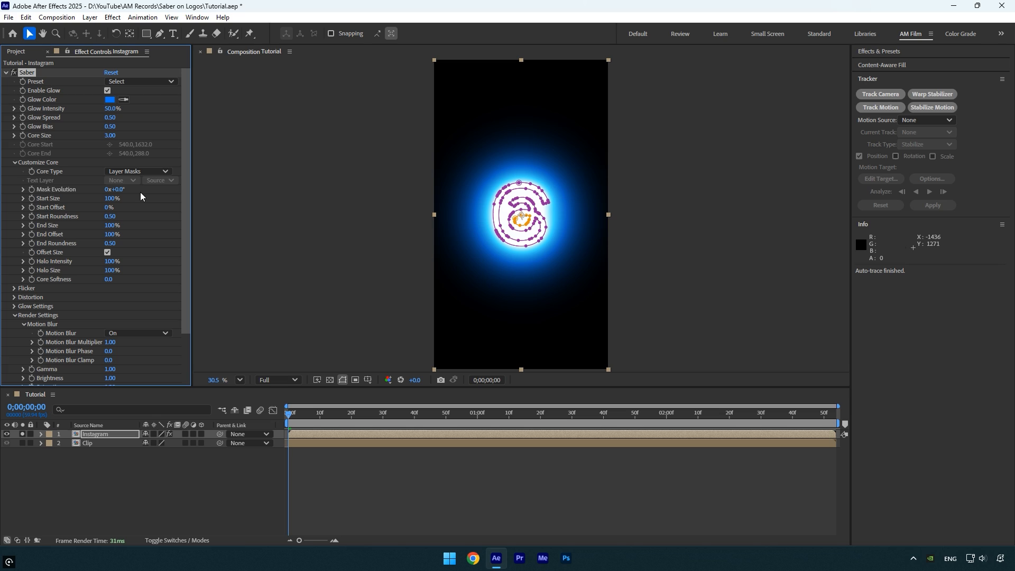
mouse_move(139, 201)
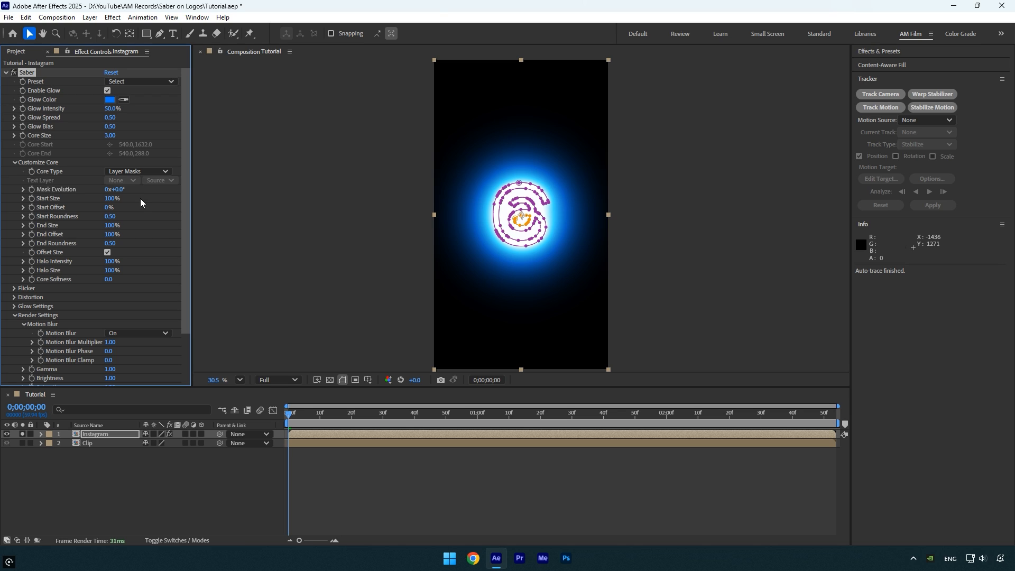
left_click(342, 380)
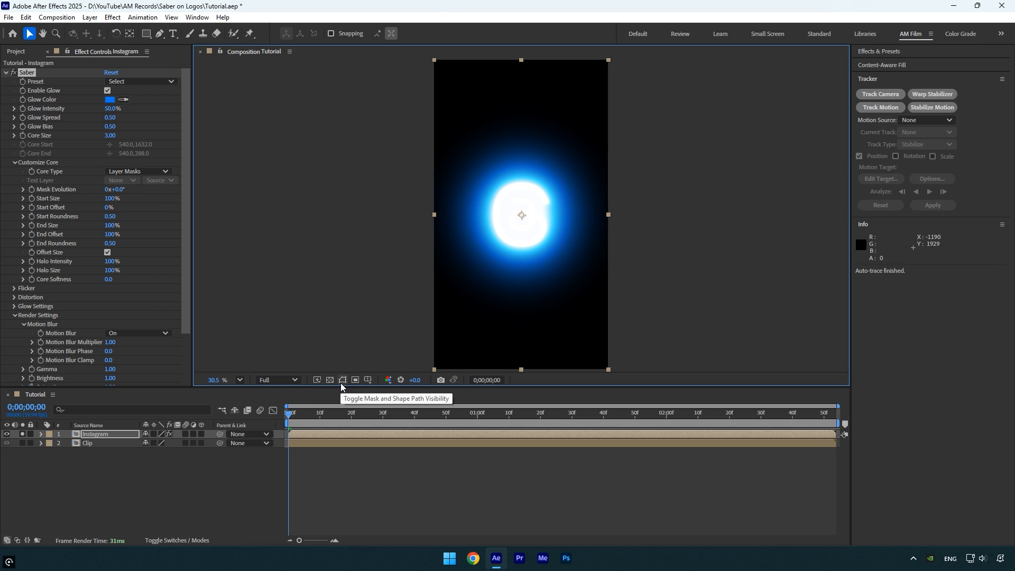
mouse_move(126, 138)
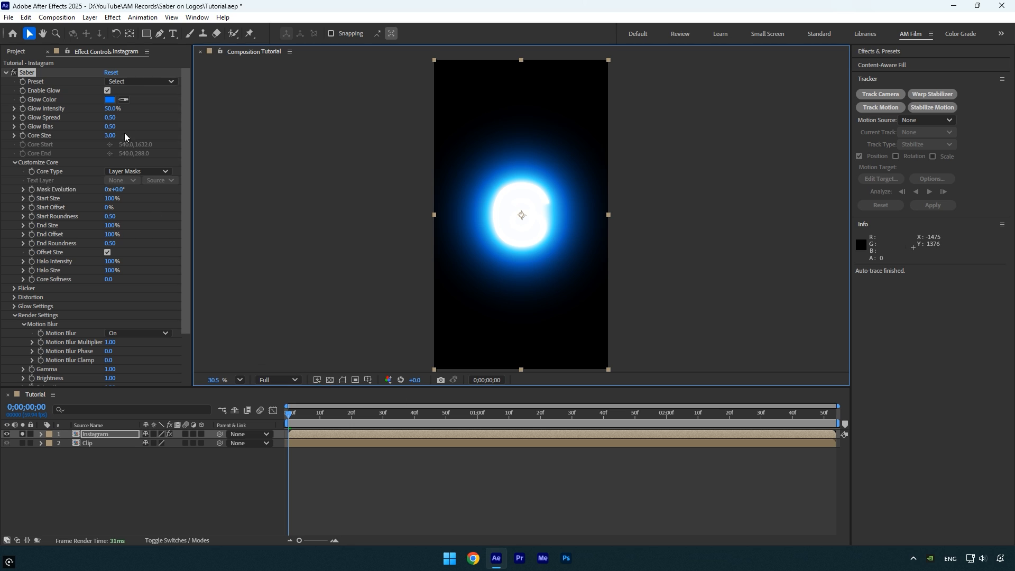
Apply the Hot Saber preset and set the glow colour to purple 8640DC.
left_click(139, 81)
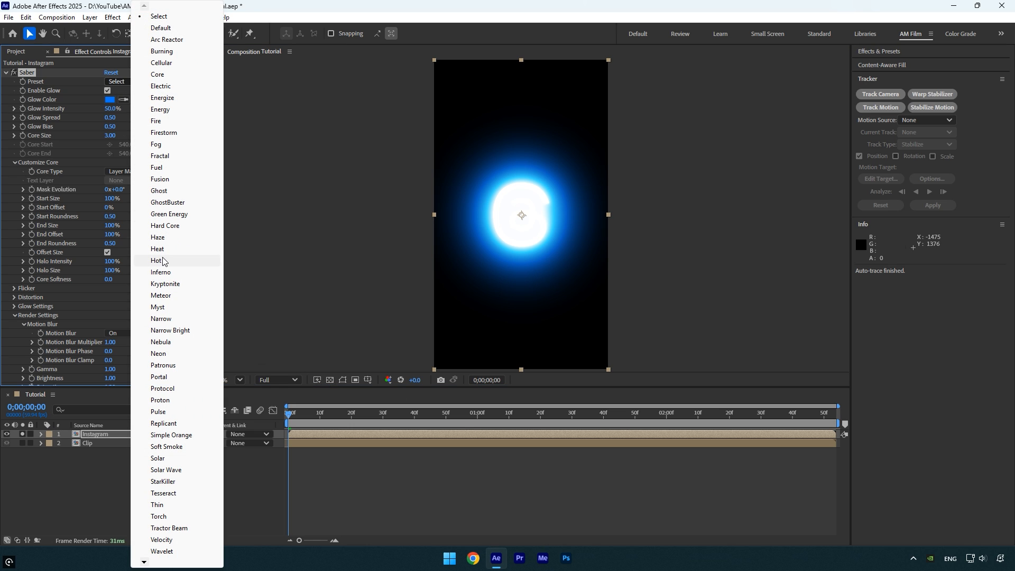
left_click(158, 260)
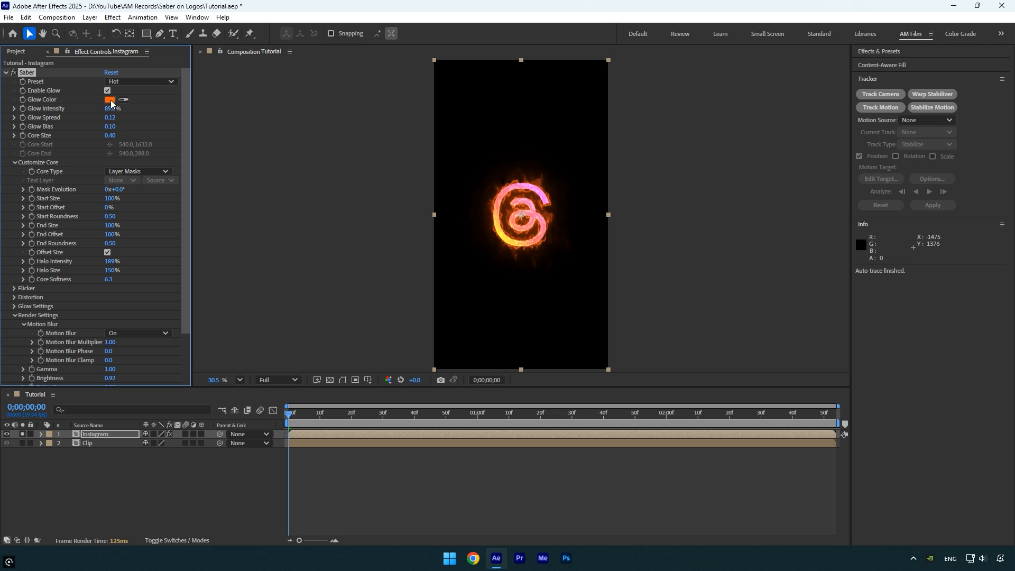
left_click(110, 99)
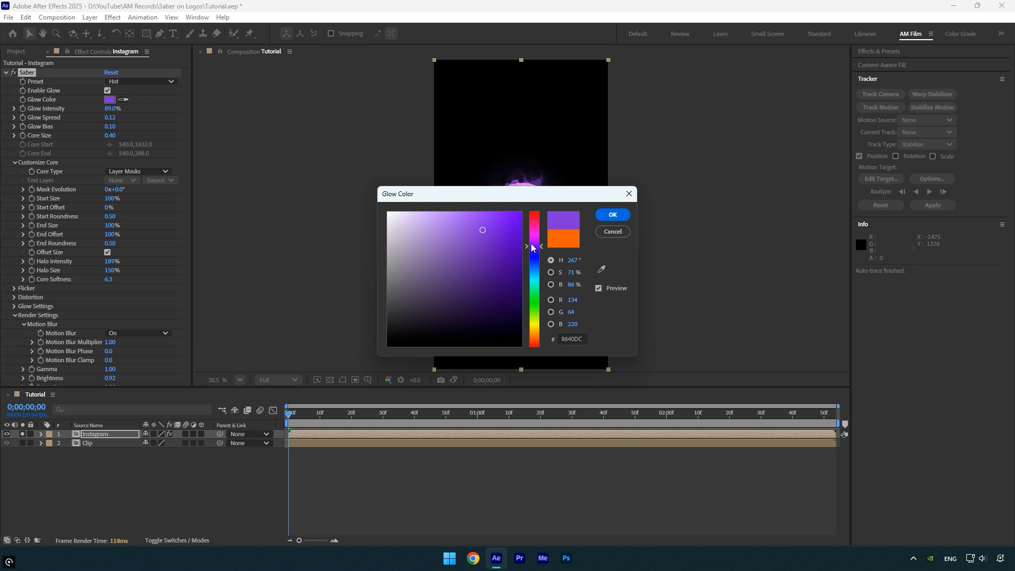
left_click(611, 214)
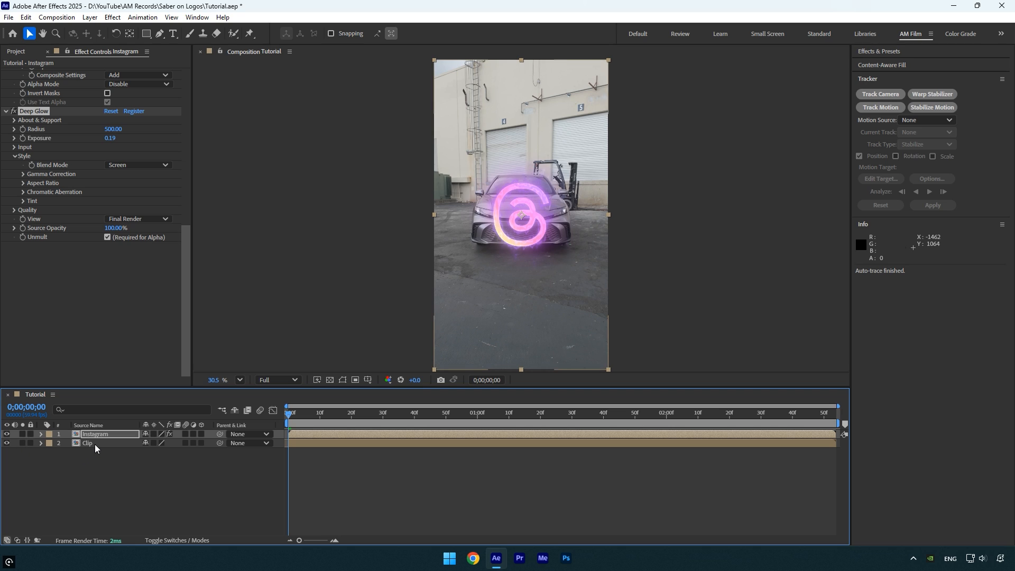
Select the Clip footage layer and set a target on the ground track points.
left_click(879, 94)
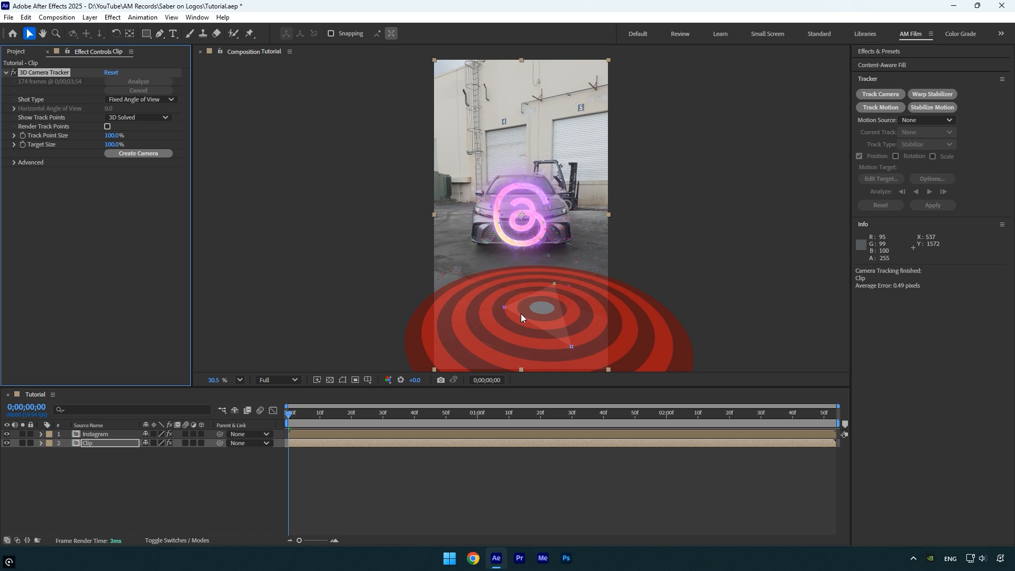
left_click(138, 153)
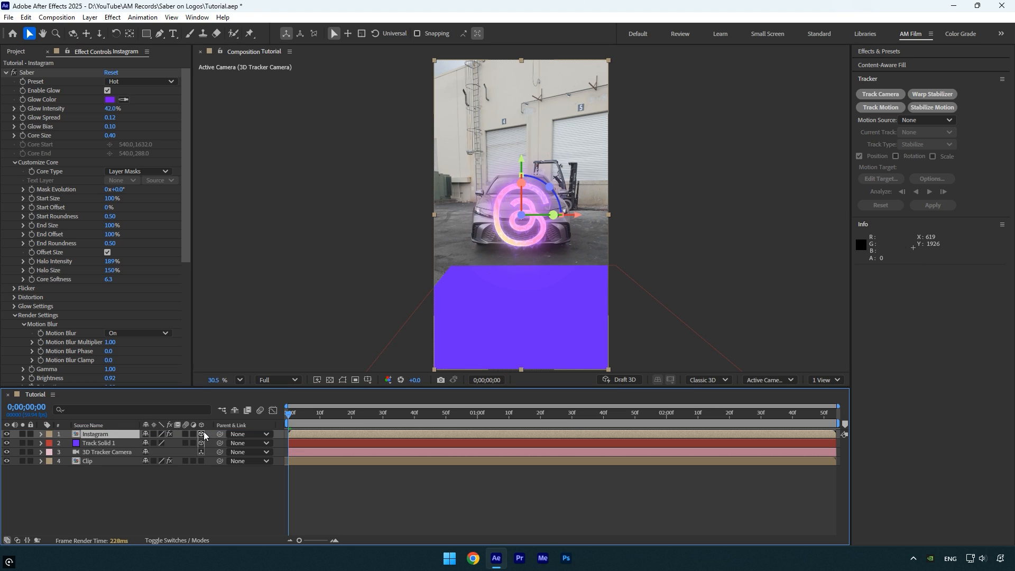
Enable 3D on Instagram and paste Track Solid 1's Position onto it.
left_click(99, 443)
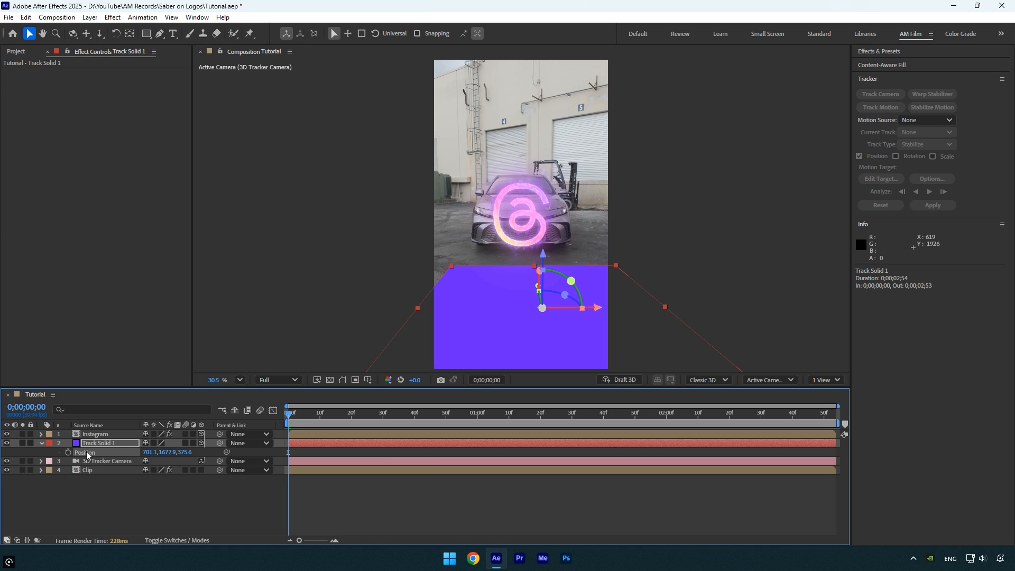
left_click(96, 434)
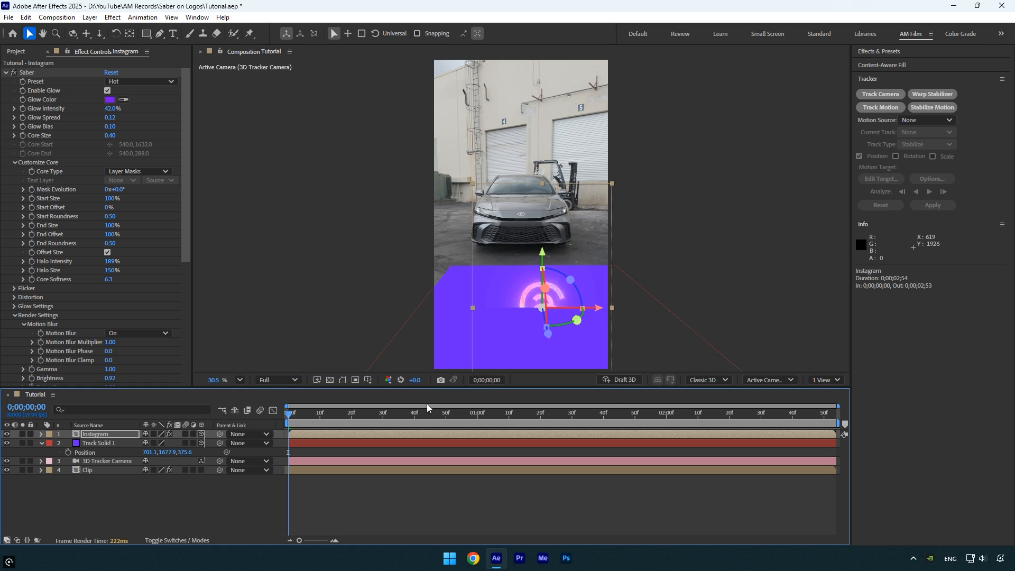